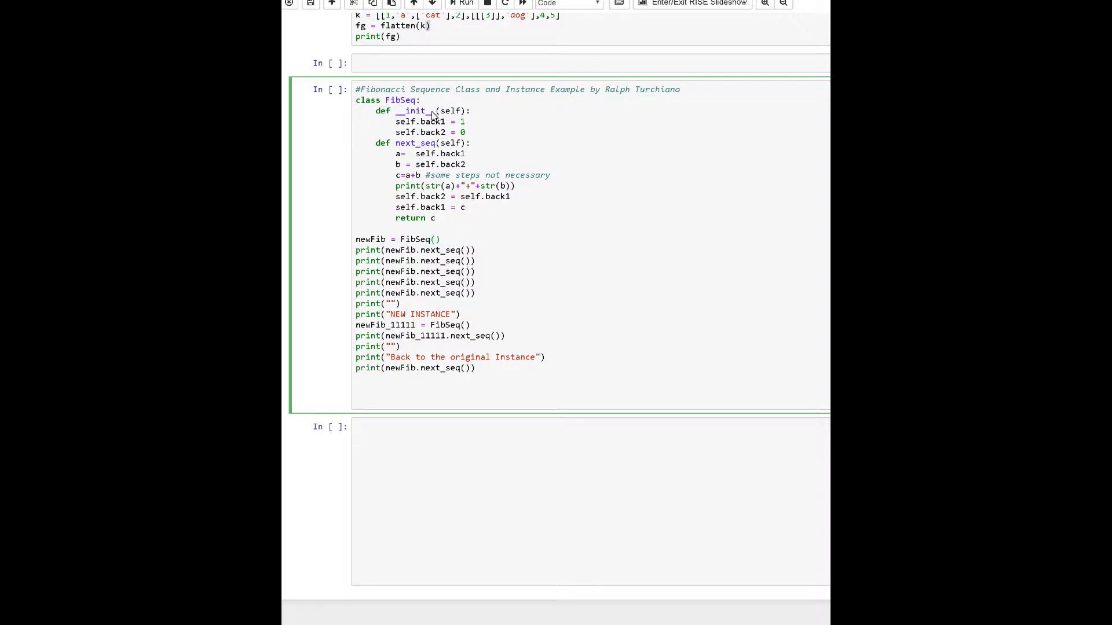
# Step: Run the FibSeq class cell, printing the Fibonacci steps for both instances below the code
pyautogui.click(440, 238)
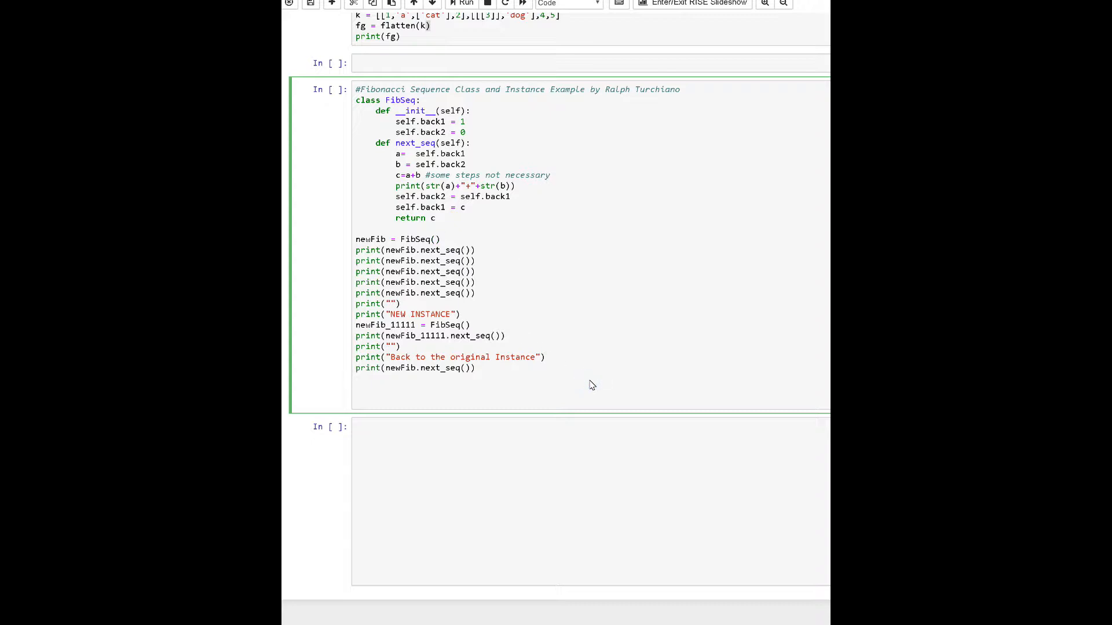
pyautogui.click(464, 5)
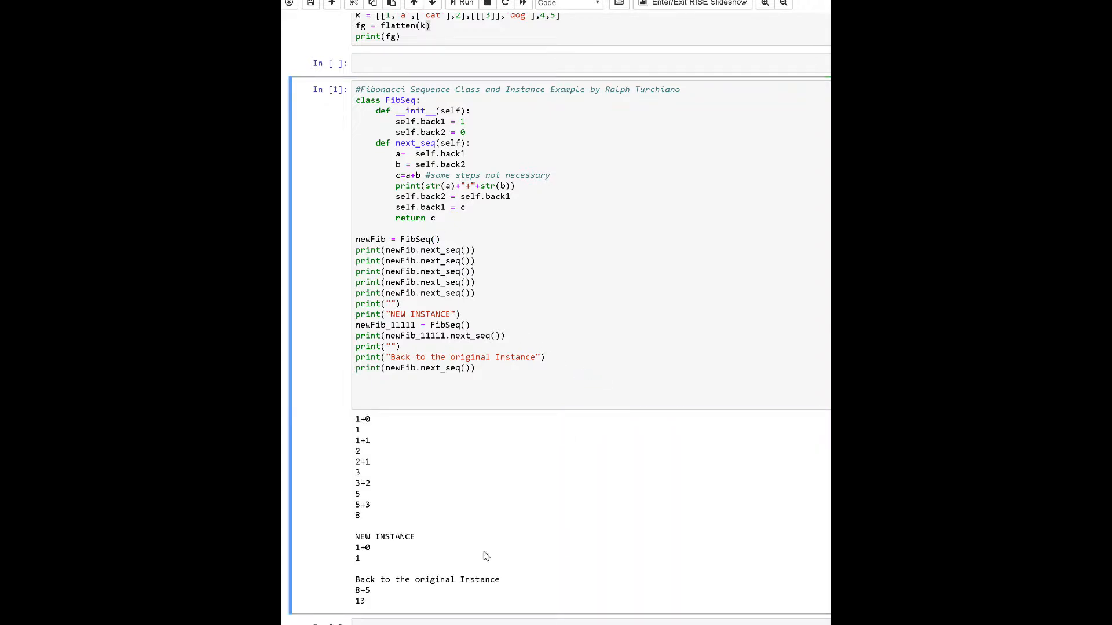
pyautogui.moveTo(376, 515)
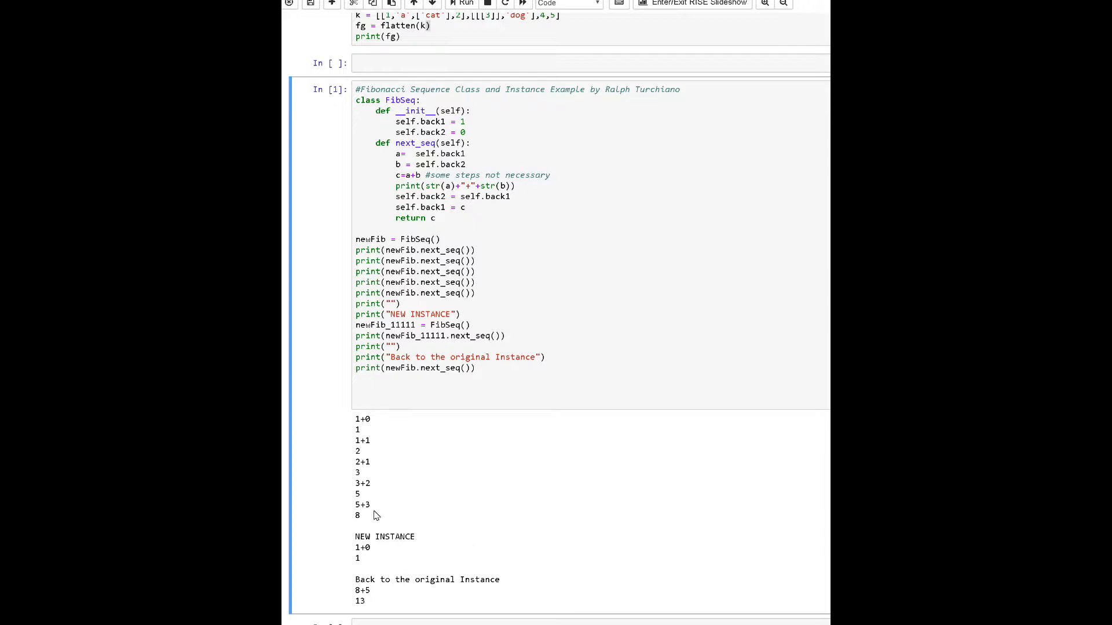
pyautogui.moveTo(502, 196)
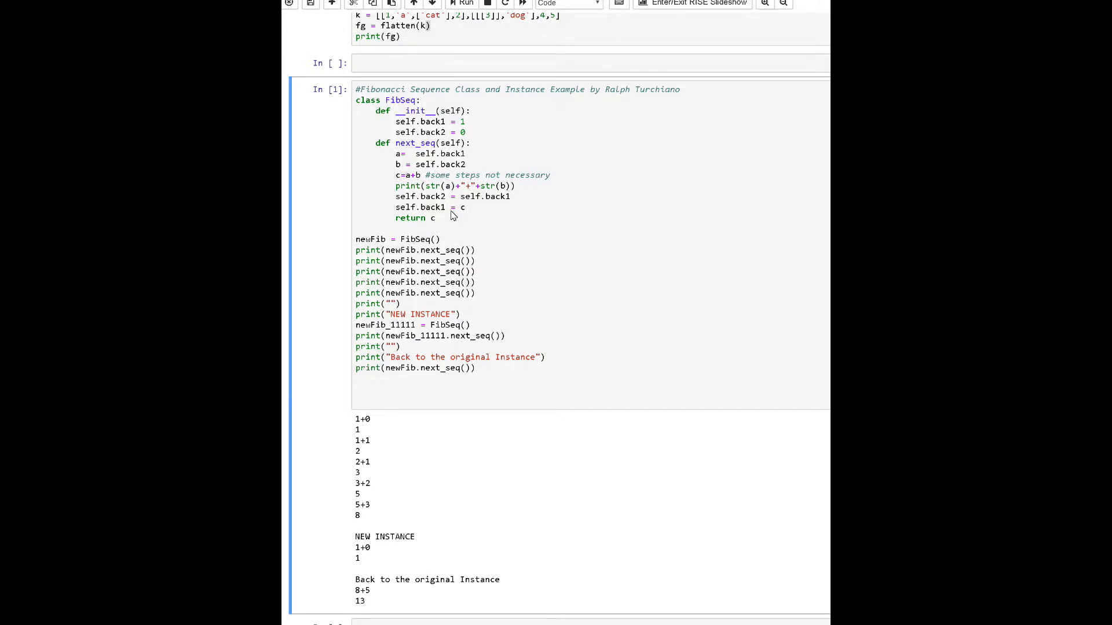
pyautogui.moveTo(552, 185)
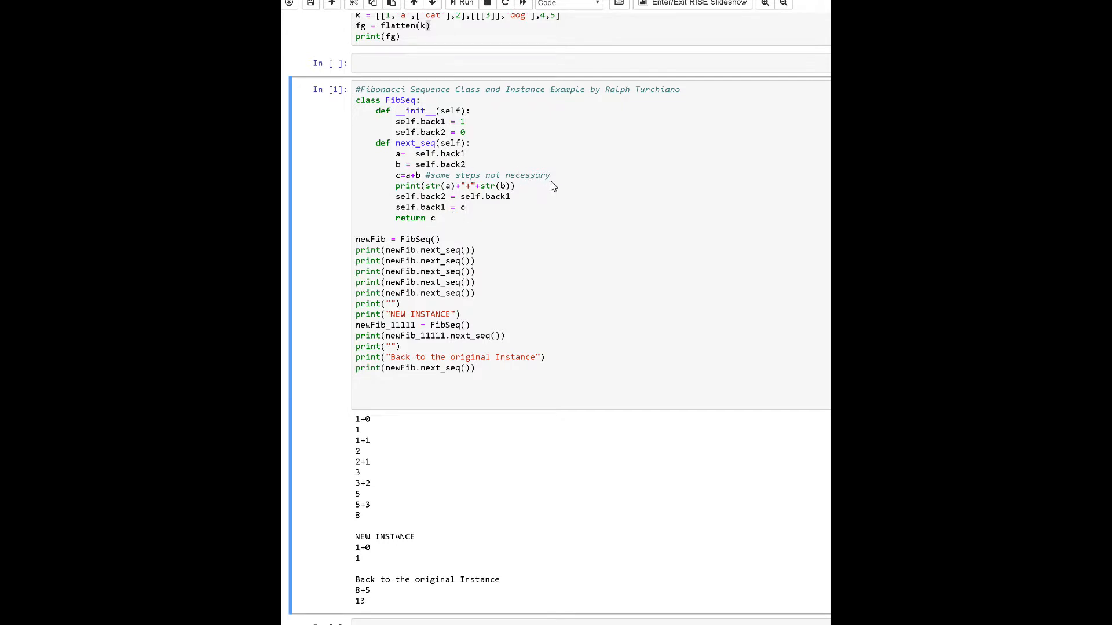
pyautogui.click(551, 174)
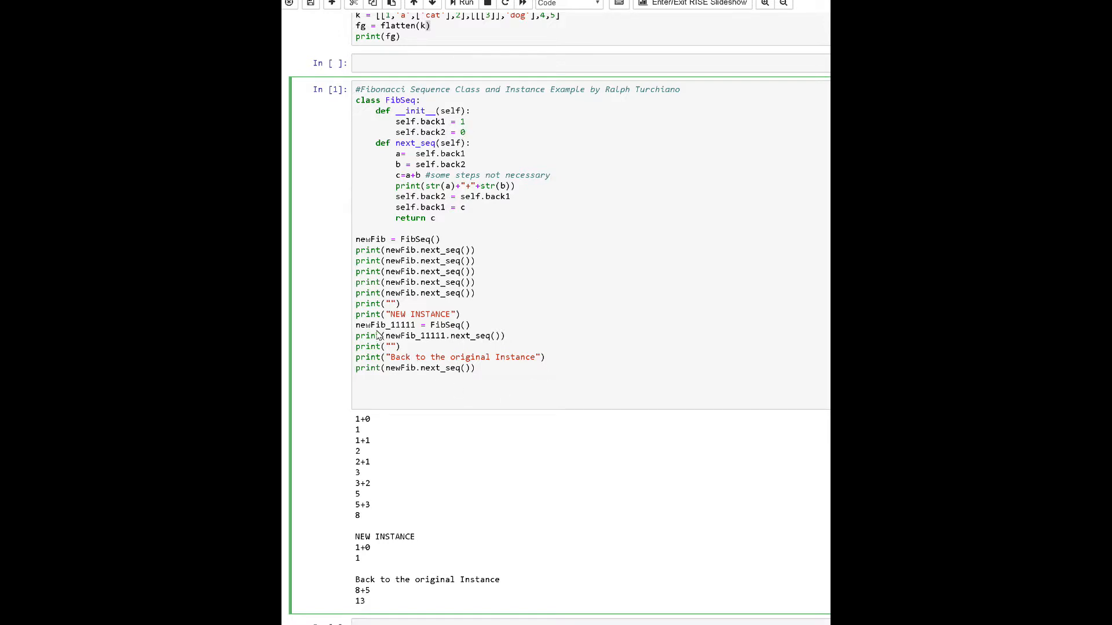
pyautogui.moveTo(496, 315)
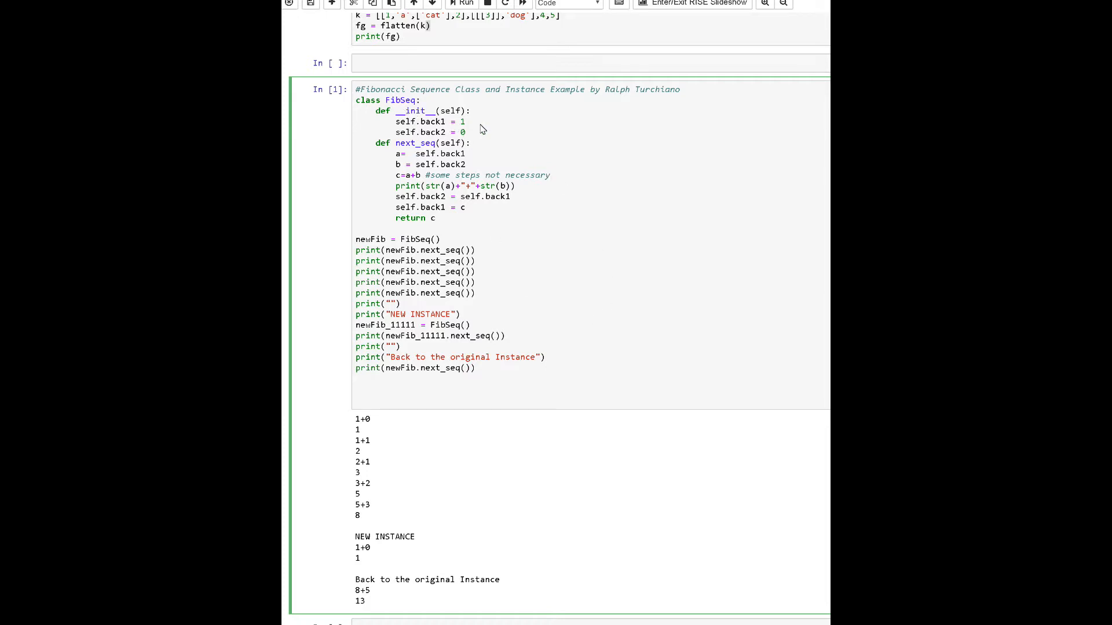
pyautogui.moveTo(400, 549)
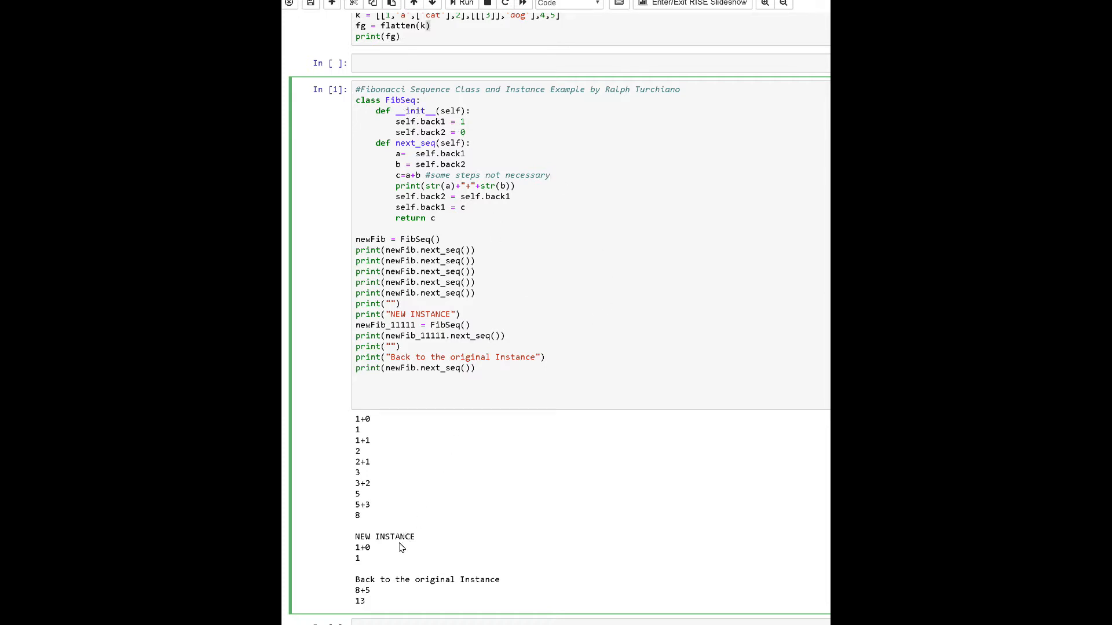
pyautogui.moveTo(526, 382)
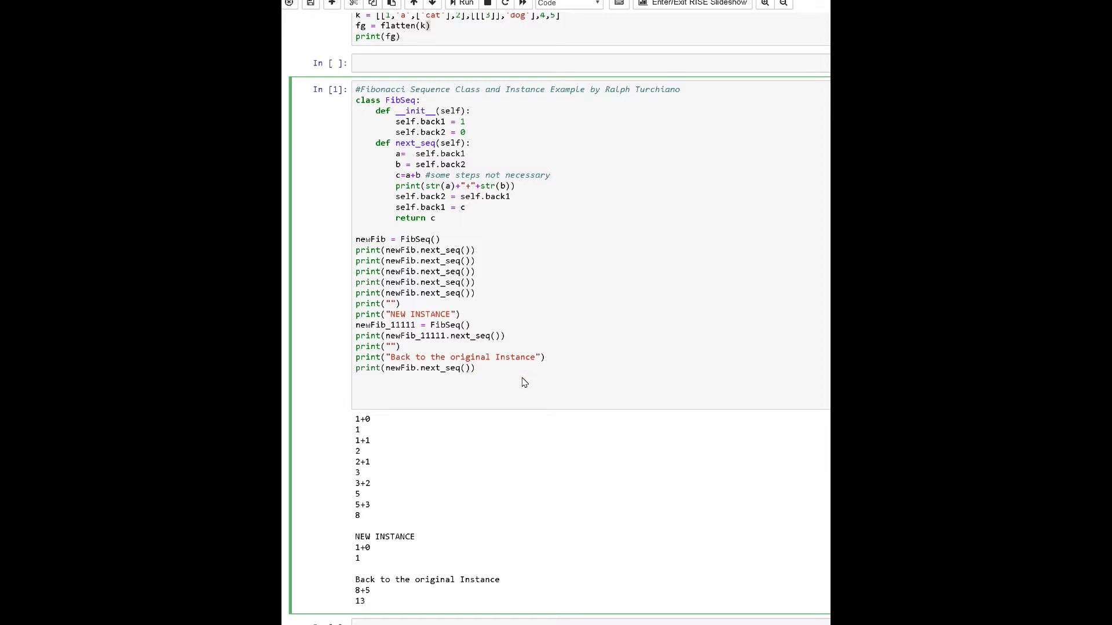
pyautogui.moveTo(486, 293)
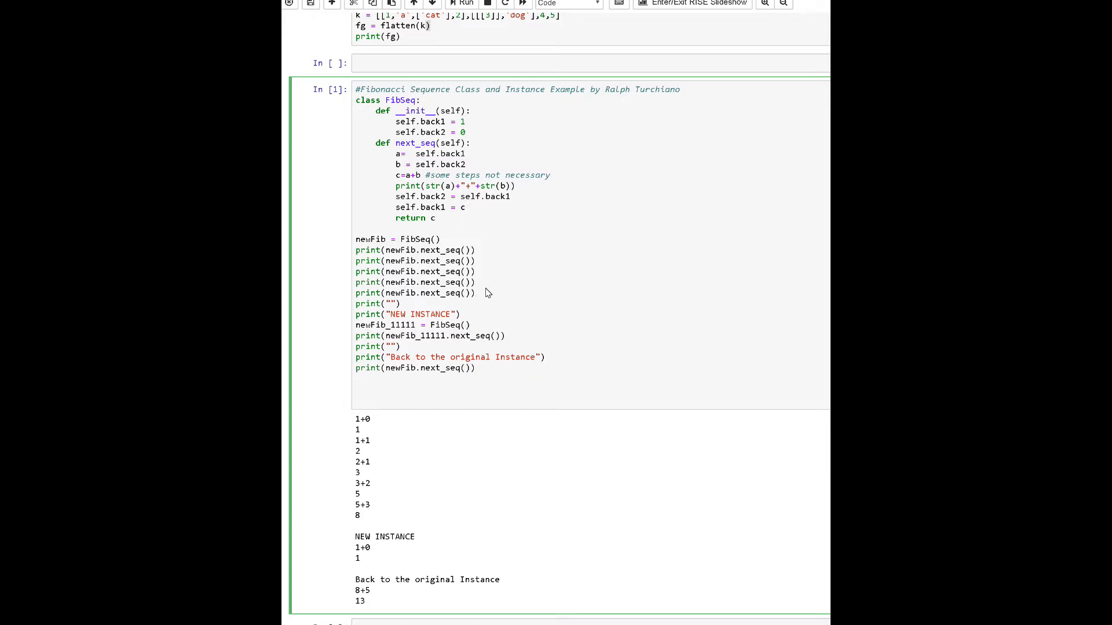
pyautogui.moveTo(519, 287)
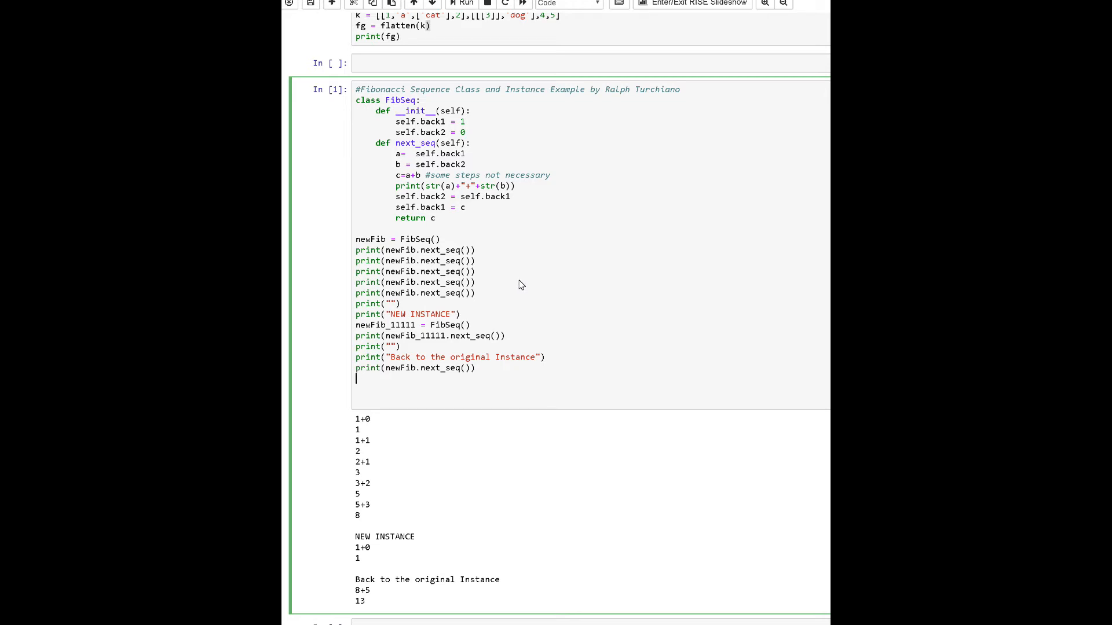
pyautogui.moveTo(508, 295)
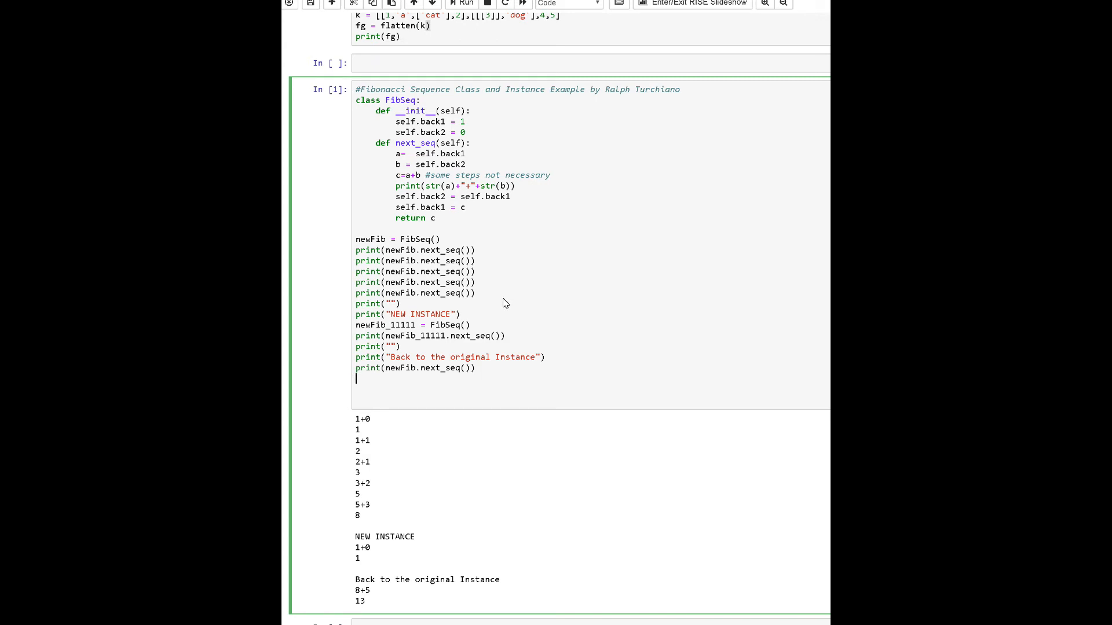
pyautogui.moveTo(505, 317)
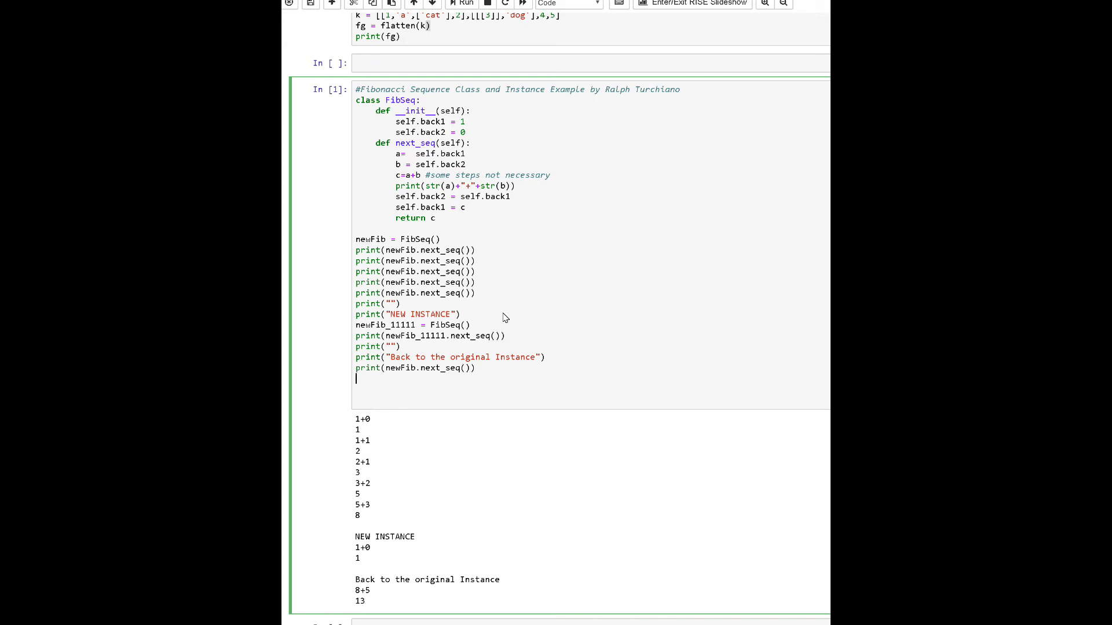